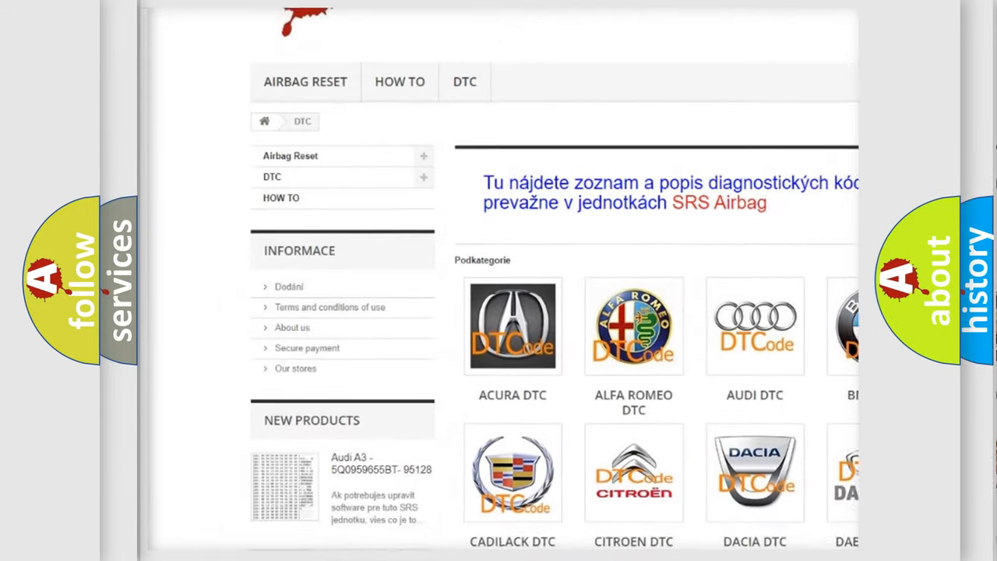
scroll(down, 3)
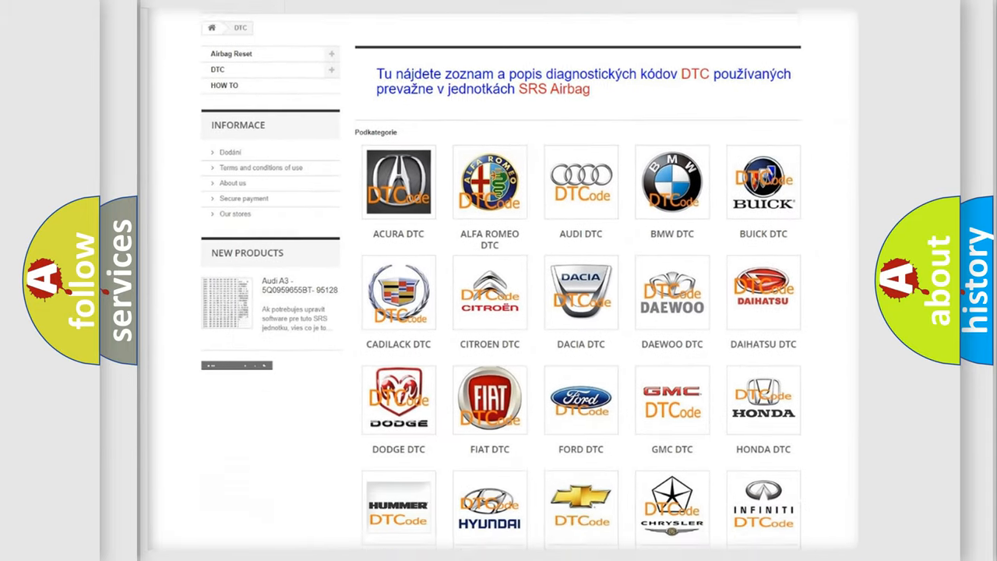
scroll(down, 3)
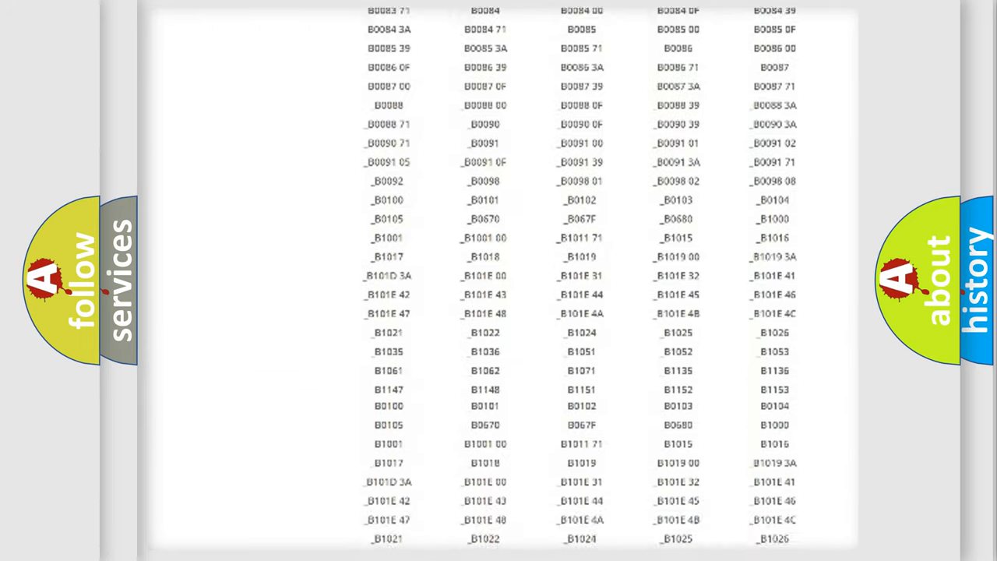
scroll(down, 3)
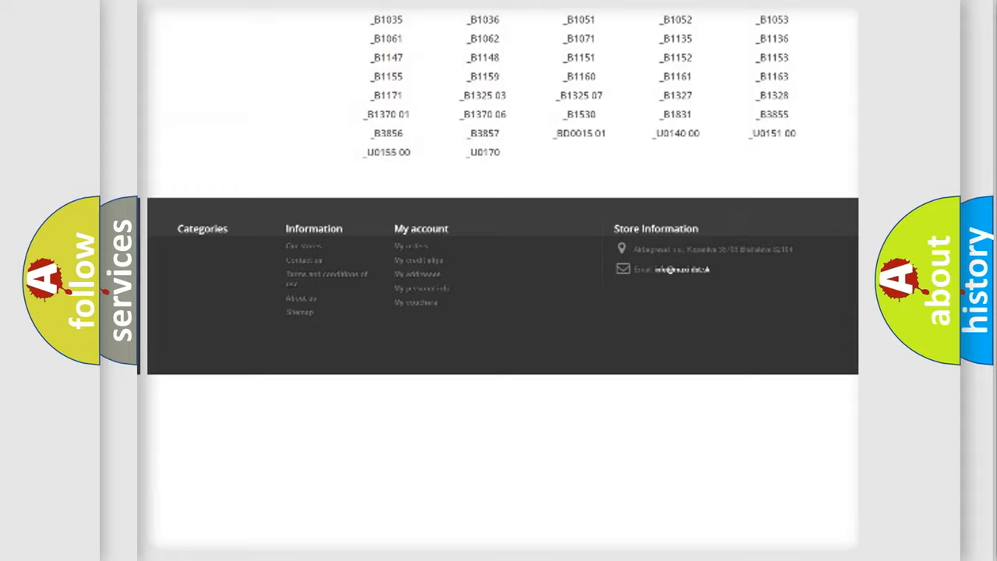